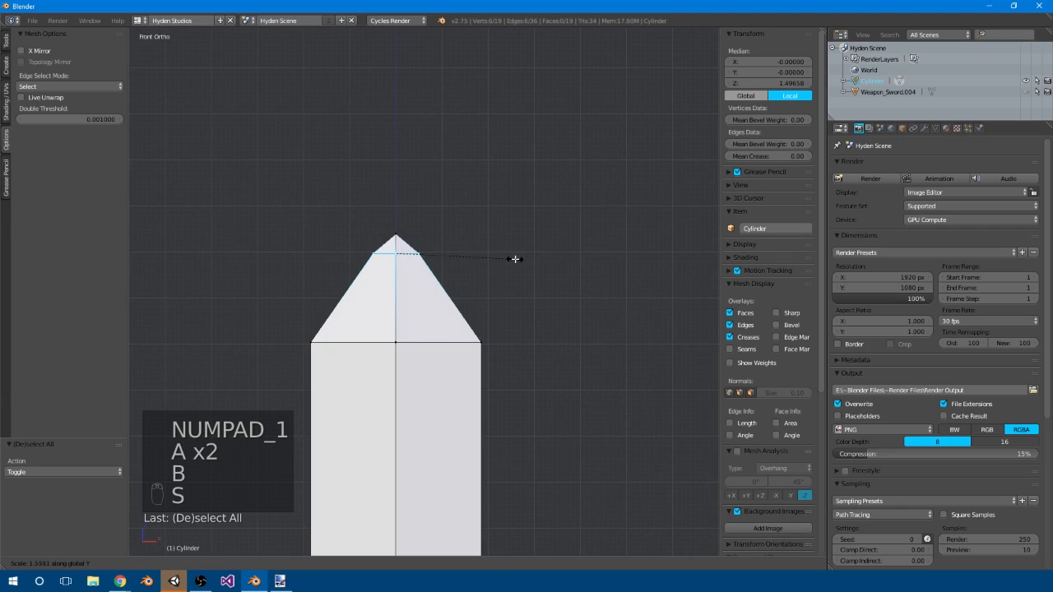
# Enter Edit Mode on the blade mesh to select its bottom vertex ring.
pyautogui.press('Tab')
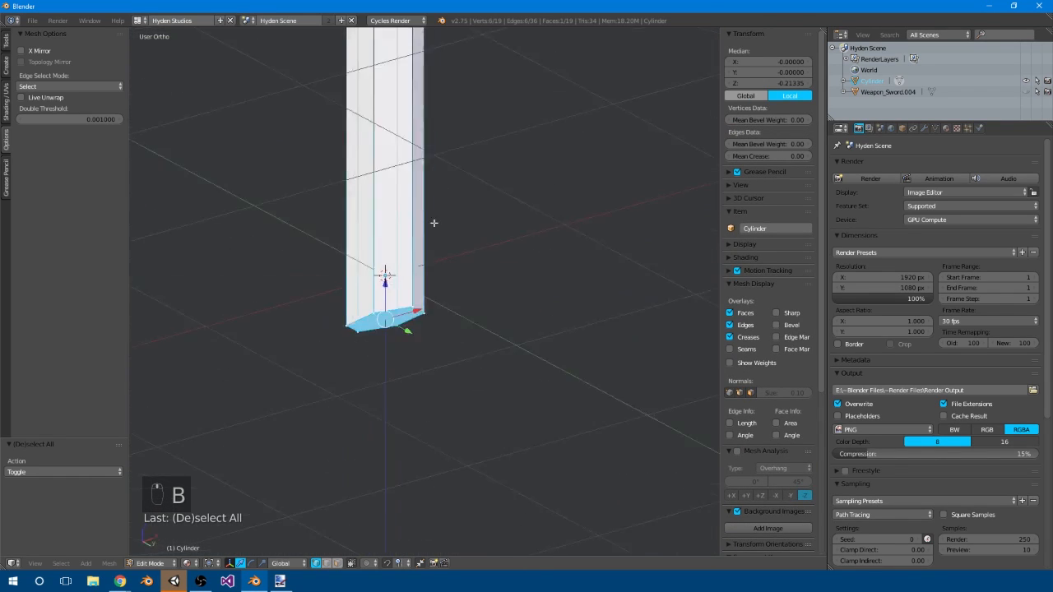
pyautogui.press('numpad_1')
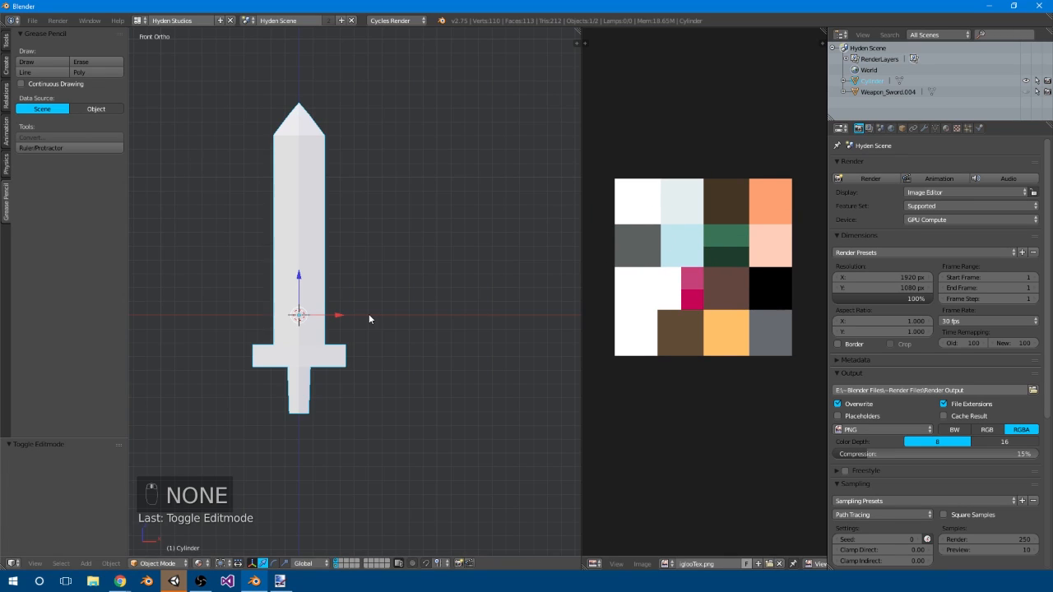
# Show the Material settings for the sword in the Properties editor.
pyautogui.click(946, 128)
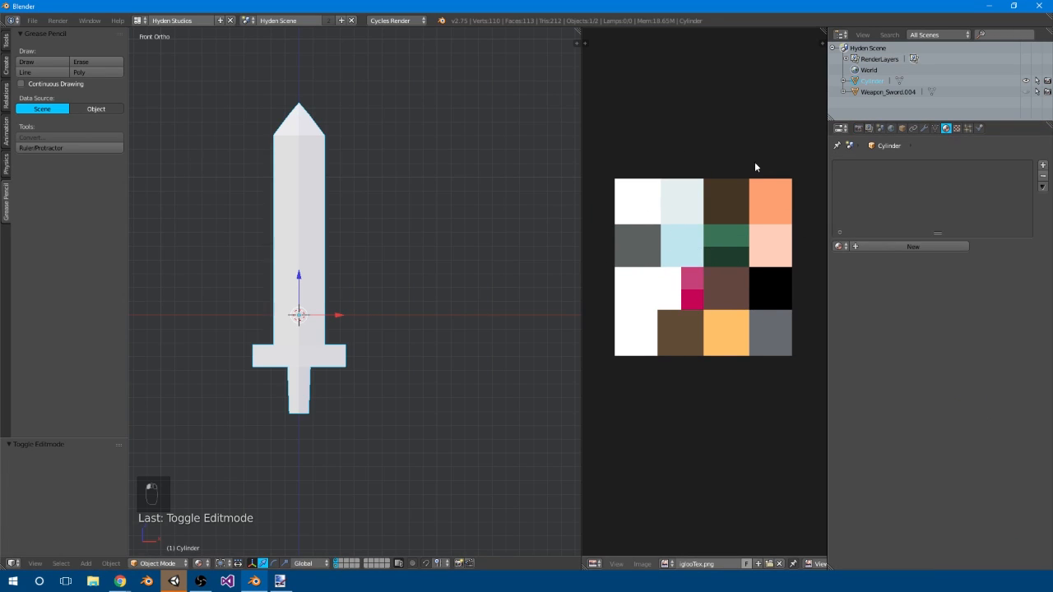
pyautogui.moveTo(658, 372)
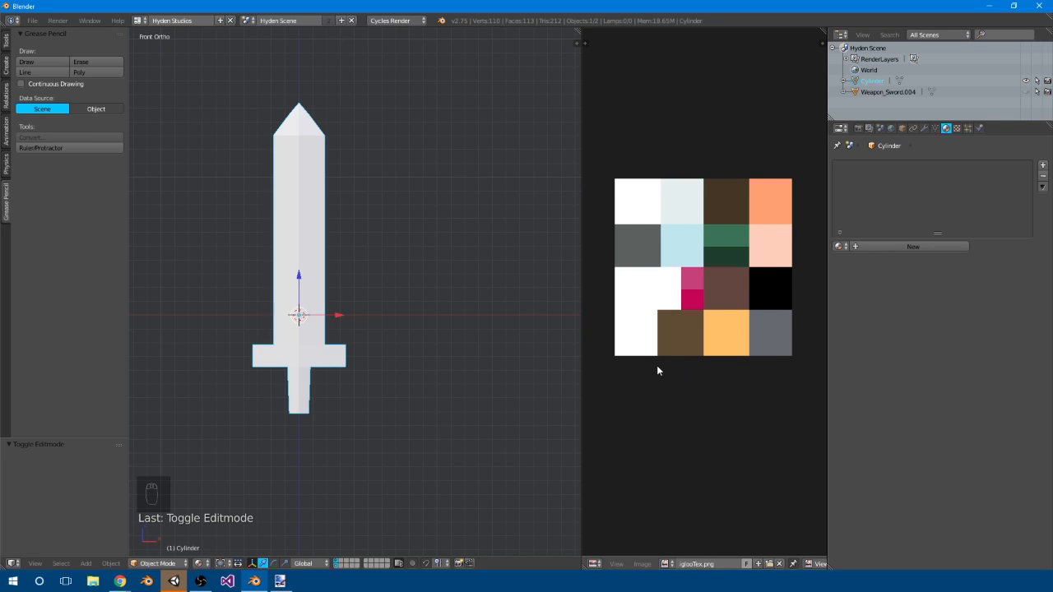
pyautogui.moveTo(706, 525)
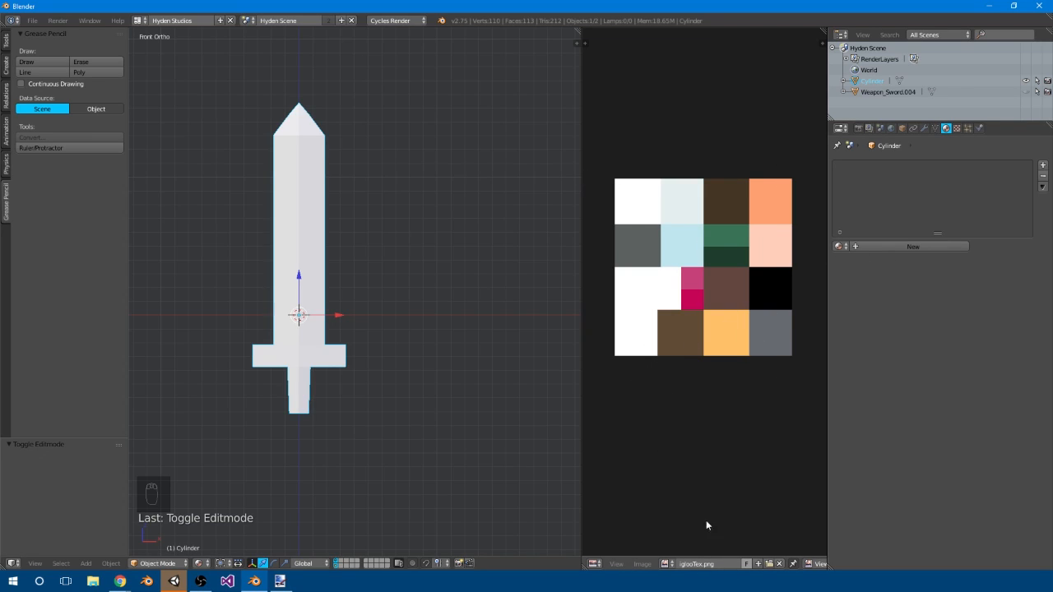